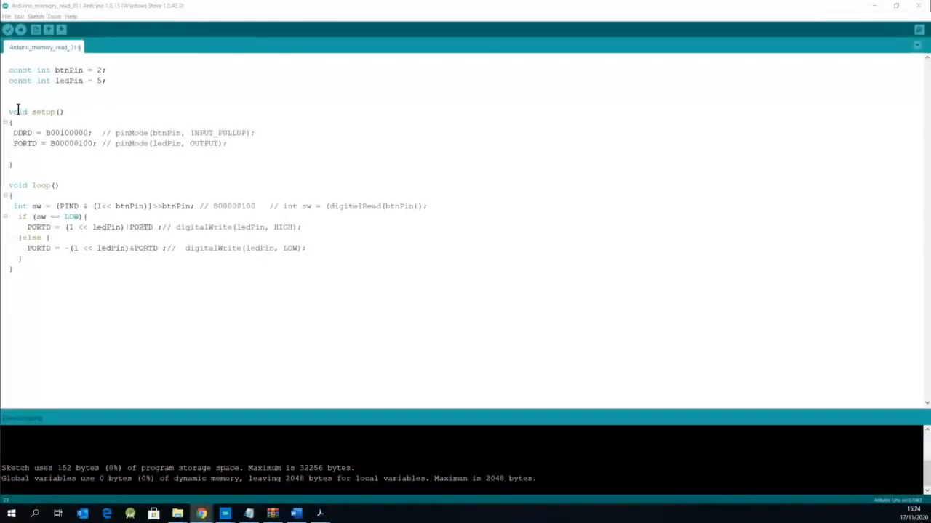
Compile the register-based button/LED sketch in Arduino IDE and note its 462-byte storage report.
double_click(36, 184)
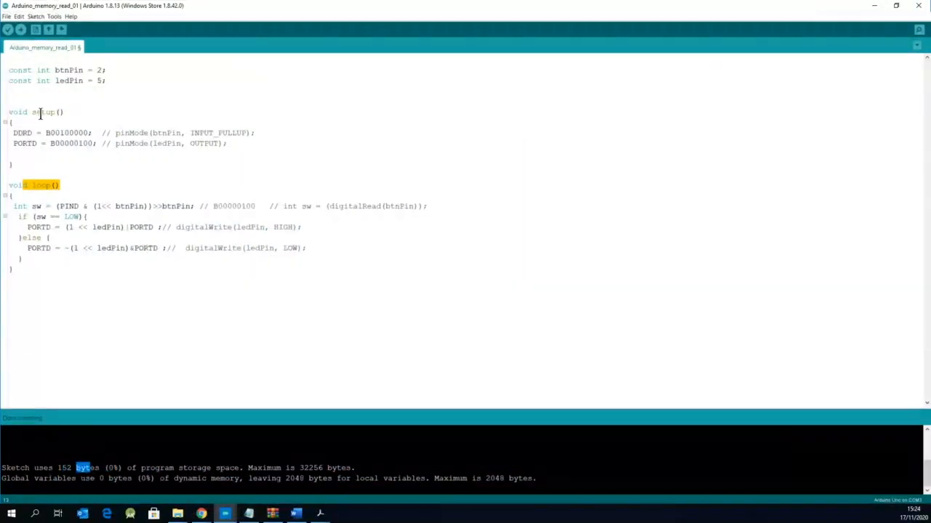
click(8, 30)
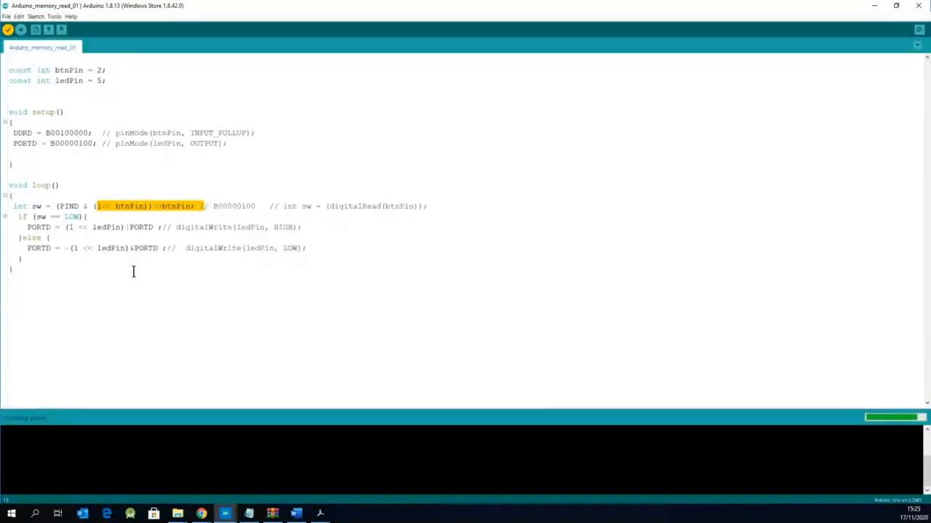
click(8, 29)
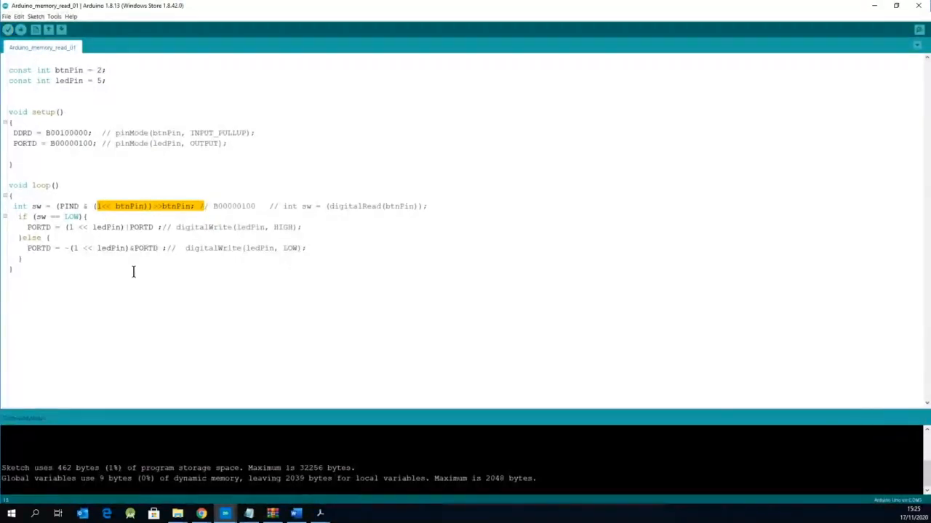
mouse_move(59, 476)
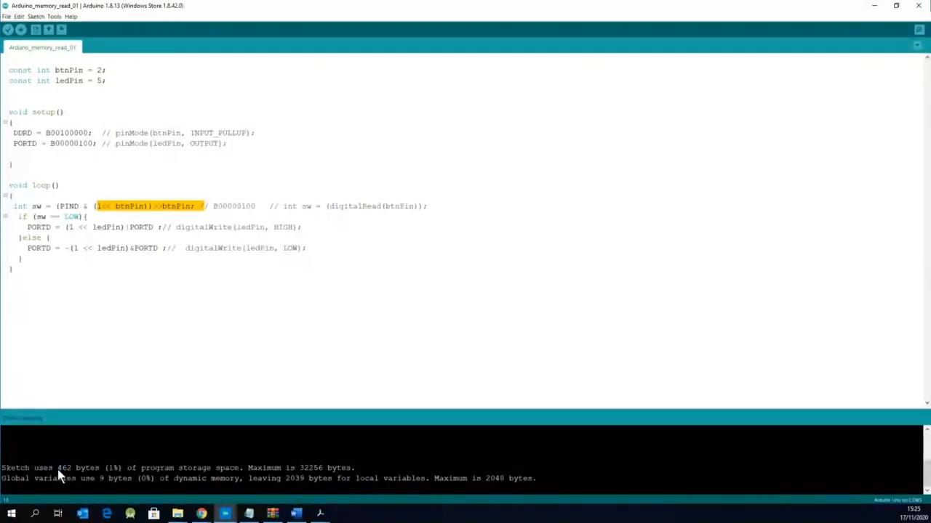
double_click(64, 468)
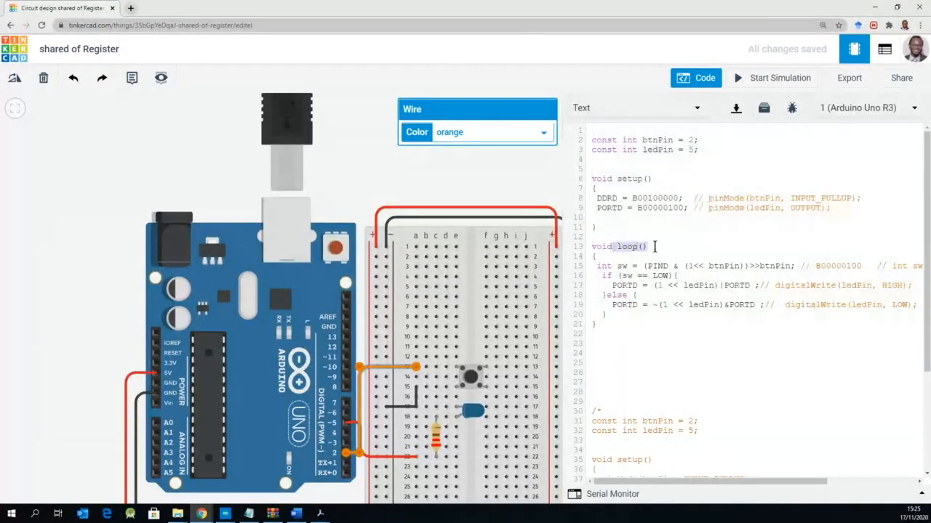
Wrap the original register sketch in /* */ under a '//----- Registers, working' comment.
double_click(628, 178)
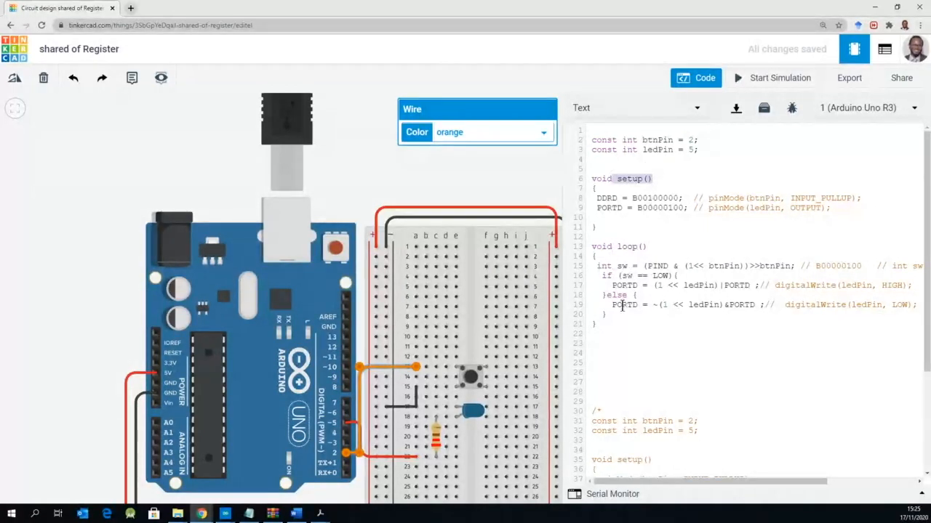
right_click(622, 218)
text(//----- Registers, working ---------)
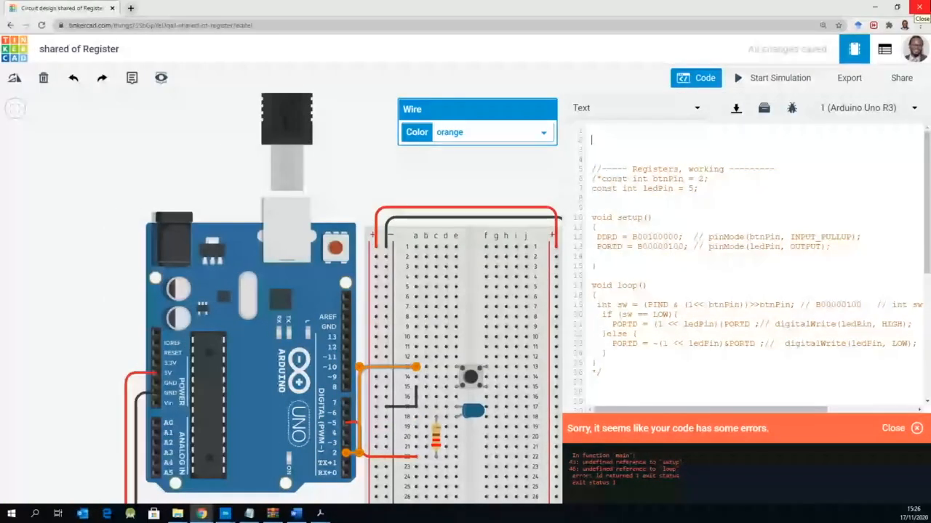
Type an int main() stub with a return above the commented block, then paste the setup/loop code.
text(int)
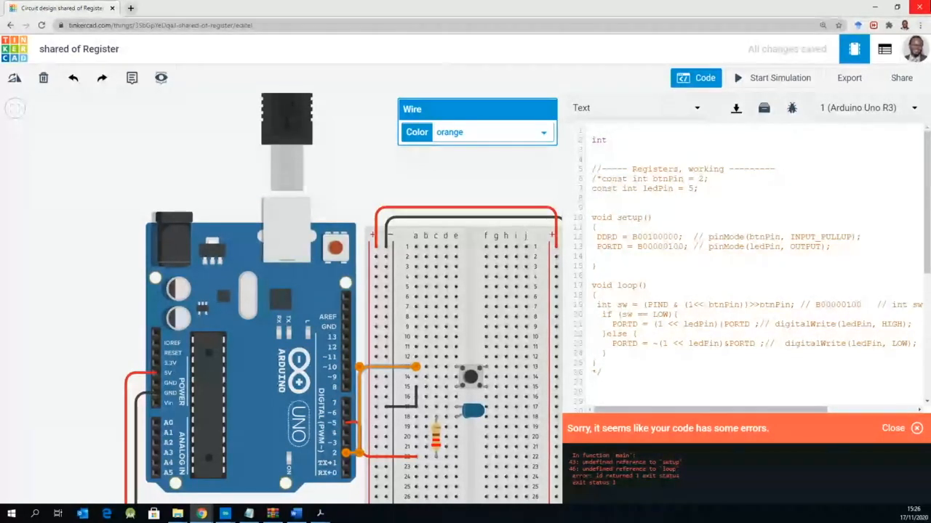
text(mai)
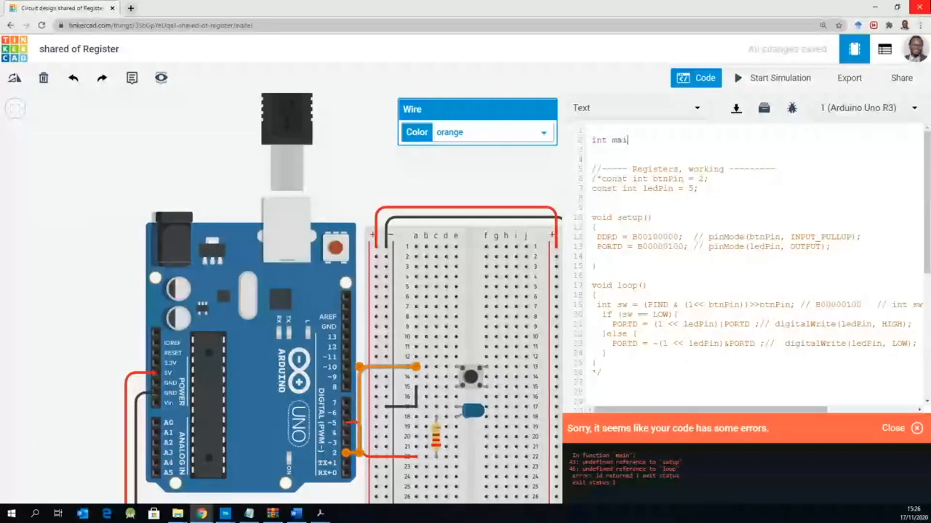
text(n(){)
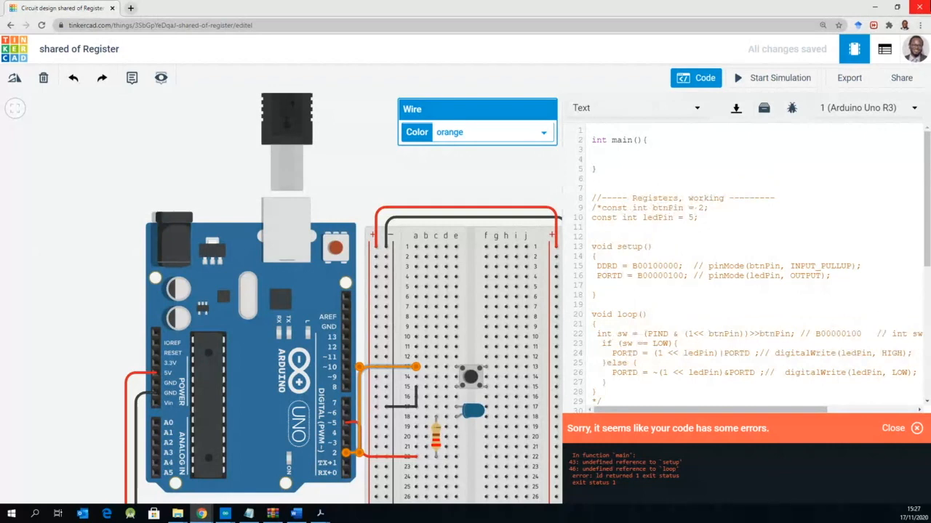
text(ret)
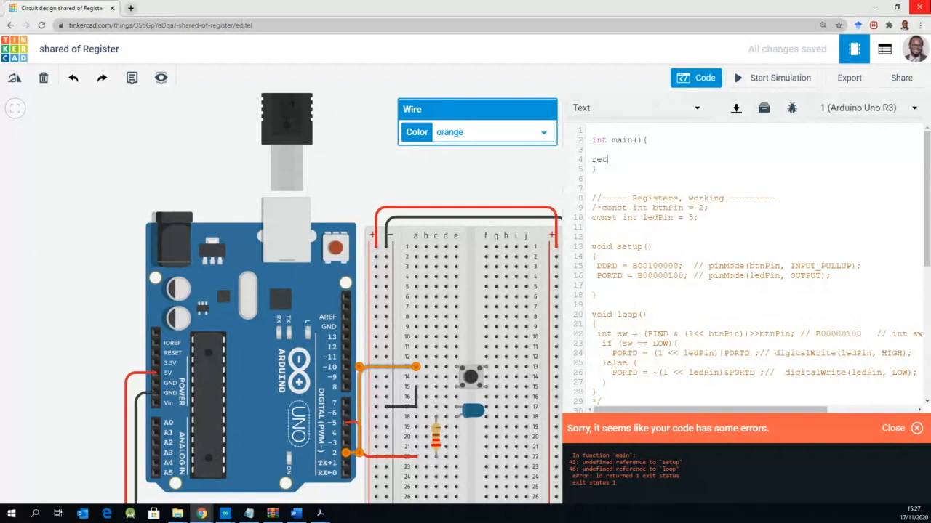
text(urn)
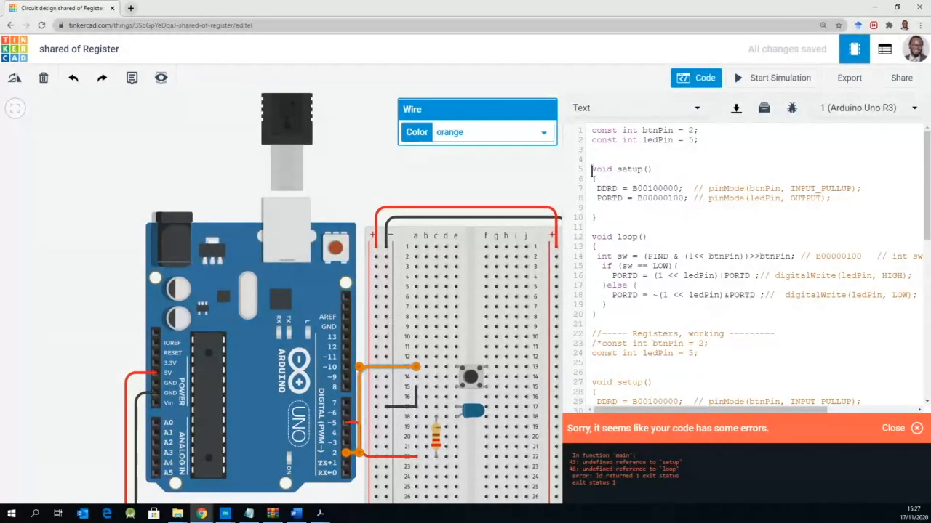
Comment out 'void setup()' and its braces, keeping the two register lines active.
double_click(614, 169)
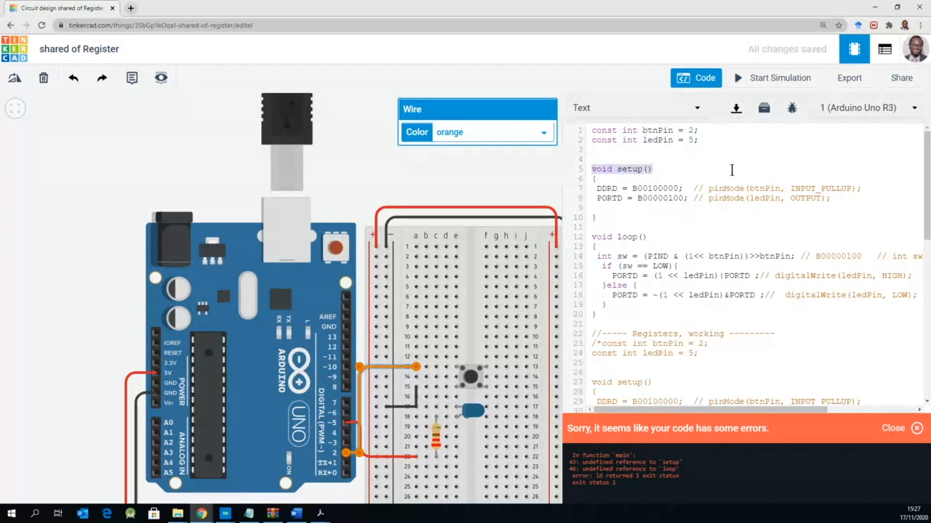
mouse_move(731, 169)
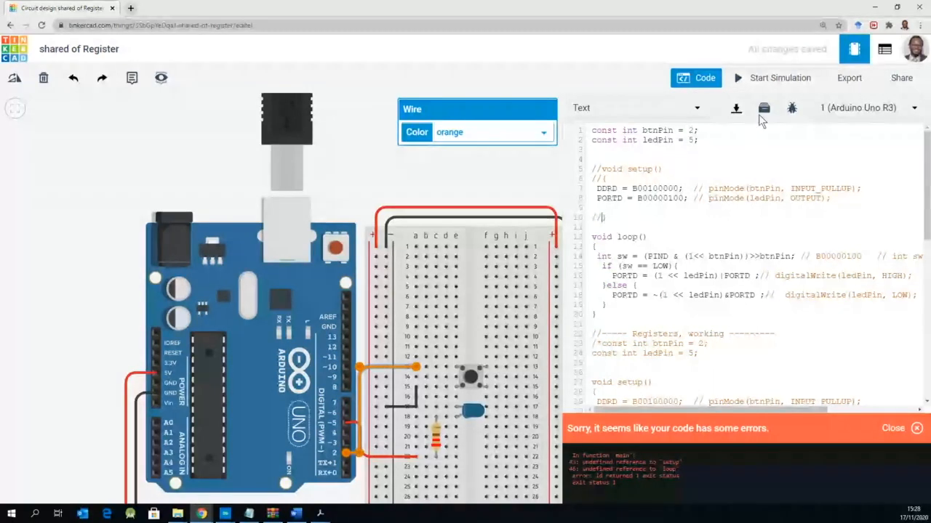
click(778, 77)
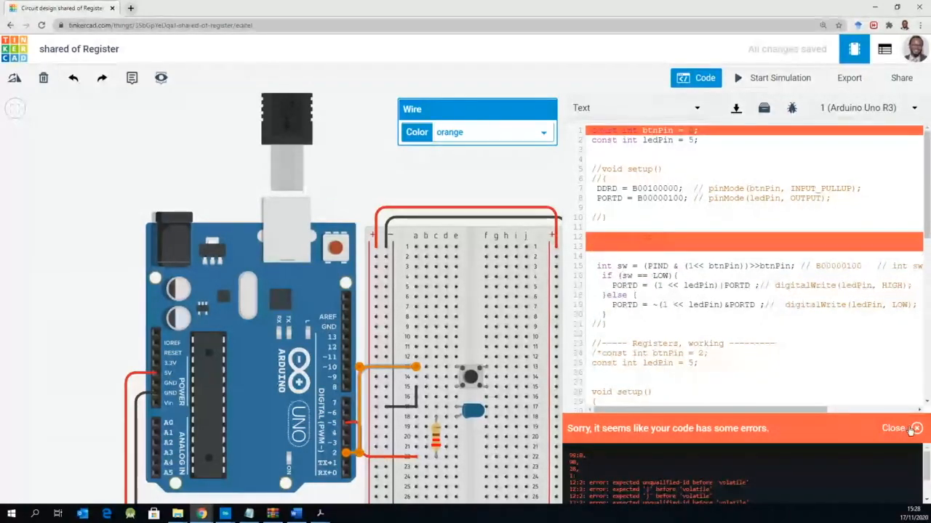
Dismiss the compile errors and replace the setup/loop headers with int main().
click(915, 428)
text(int)
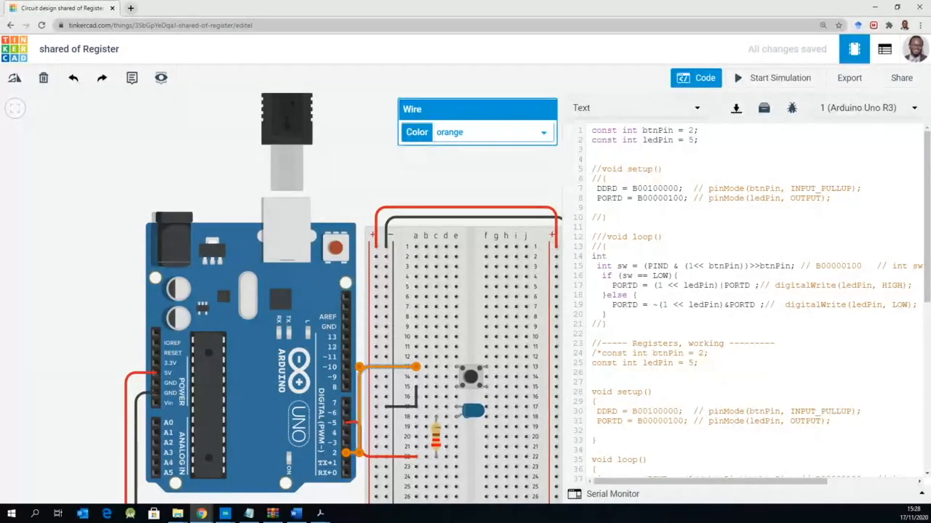
text(main(){)
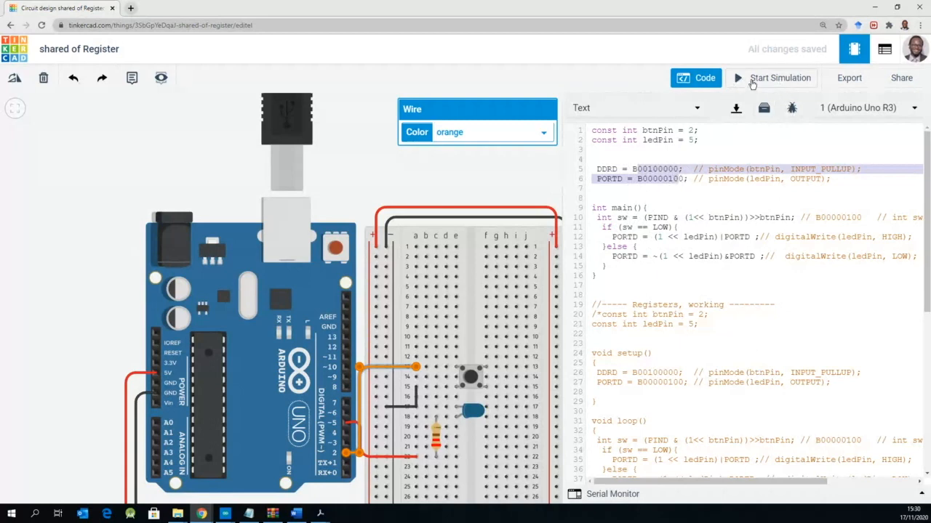
Simulate the int main() version and review the 'expected unqualified-id before volatile' errors.
click(780, 78)
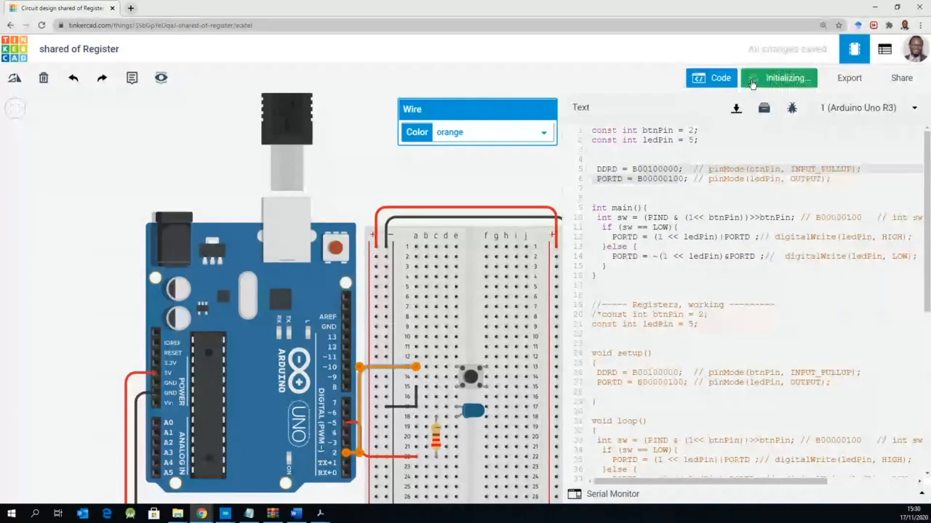
click(778, 78)
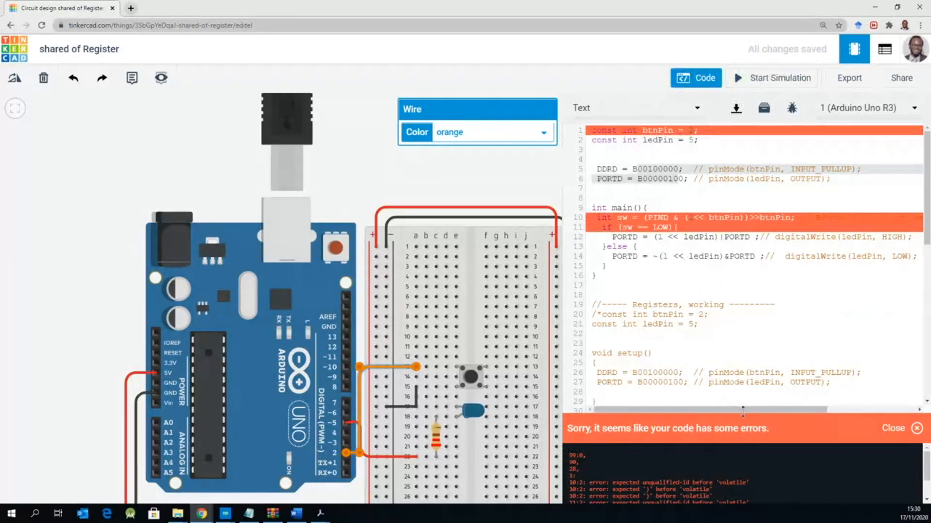
mouse_move(880, 509)
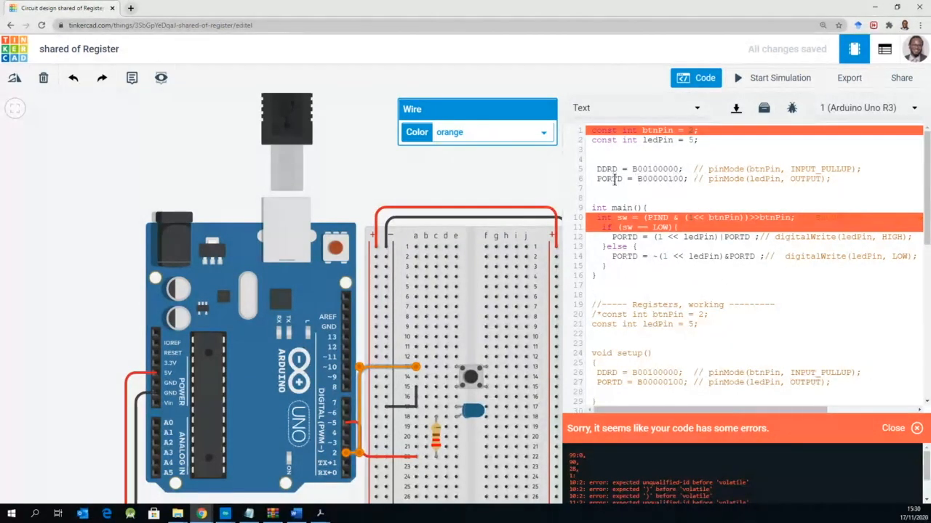
Cut the DDRD and PORTD lines and paste them at the start of int main().
drag(597, 169, 828, 178)
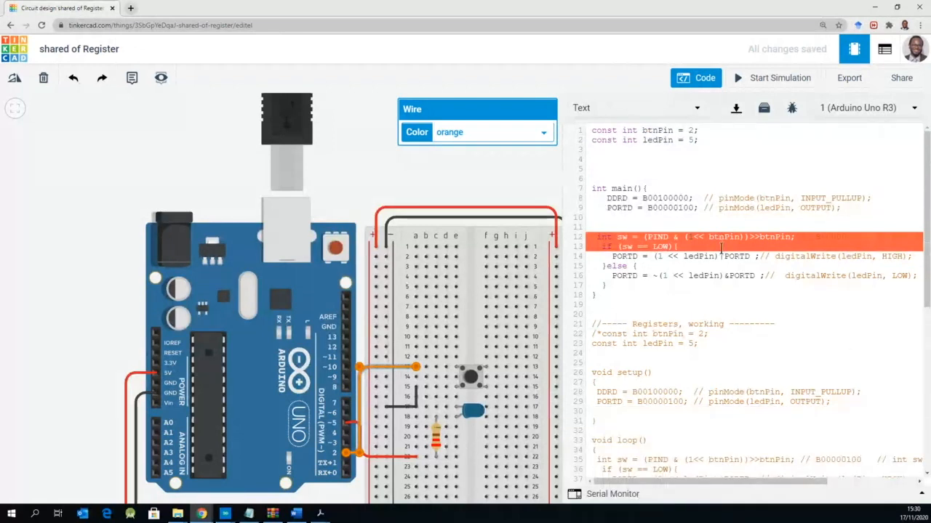
Run the main()-based circuit simulation without errors, select the breadboard, then stop it.
click(779, 77)
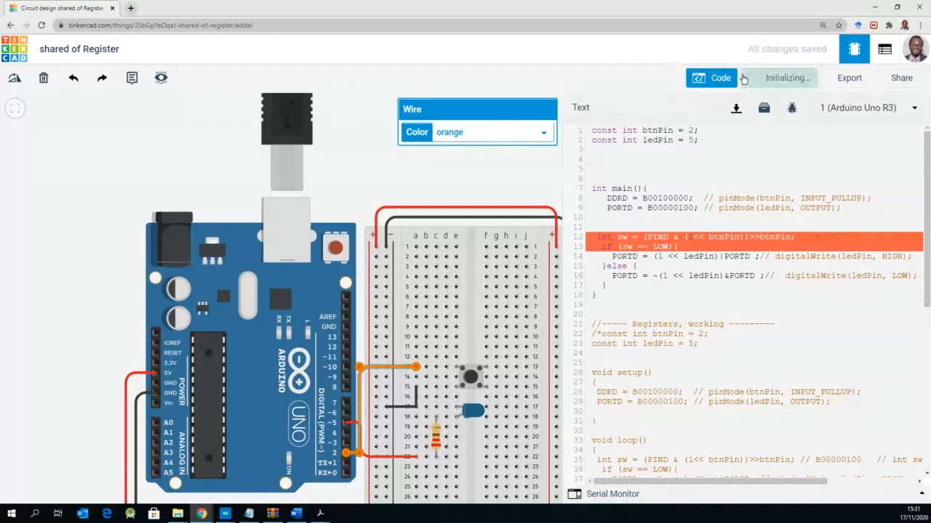
click(720, 78)
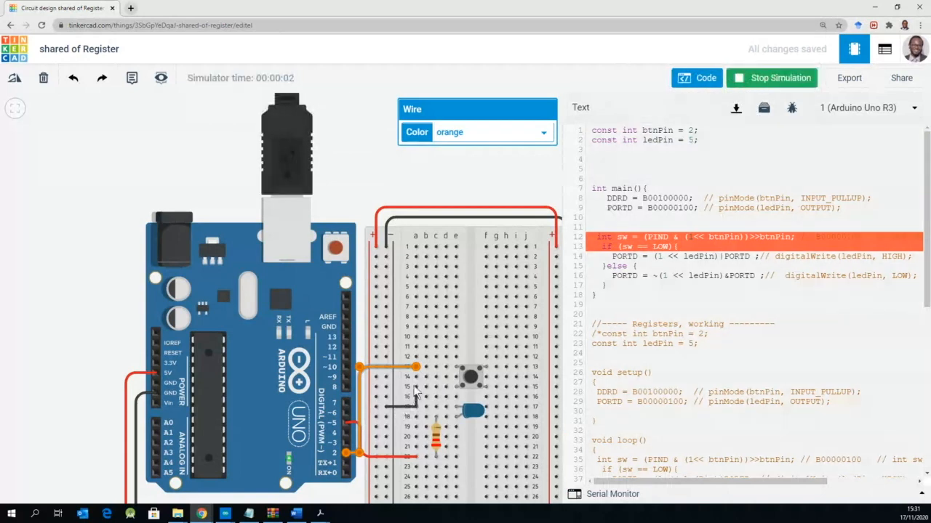
click(469, 377)
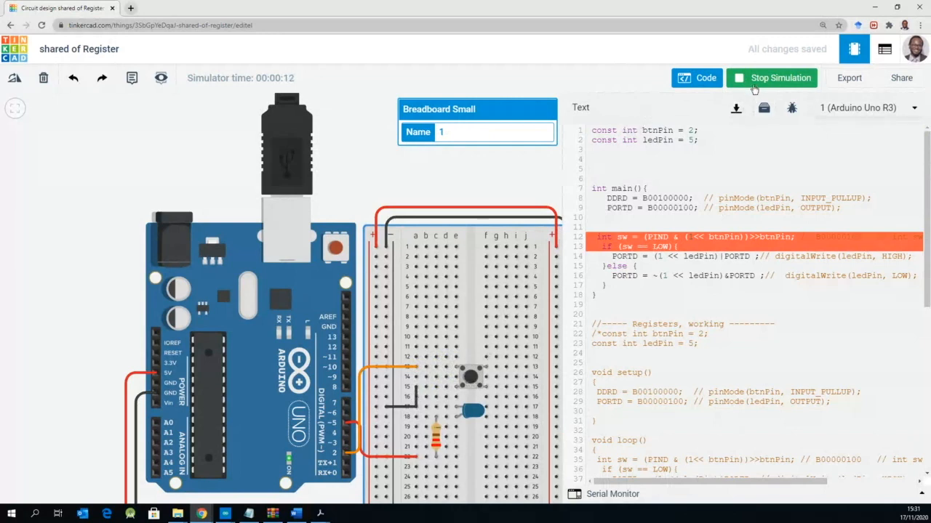
click(770, 78)
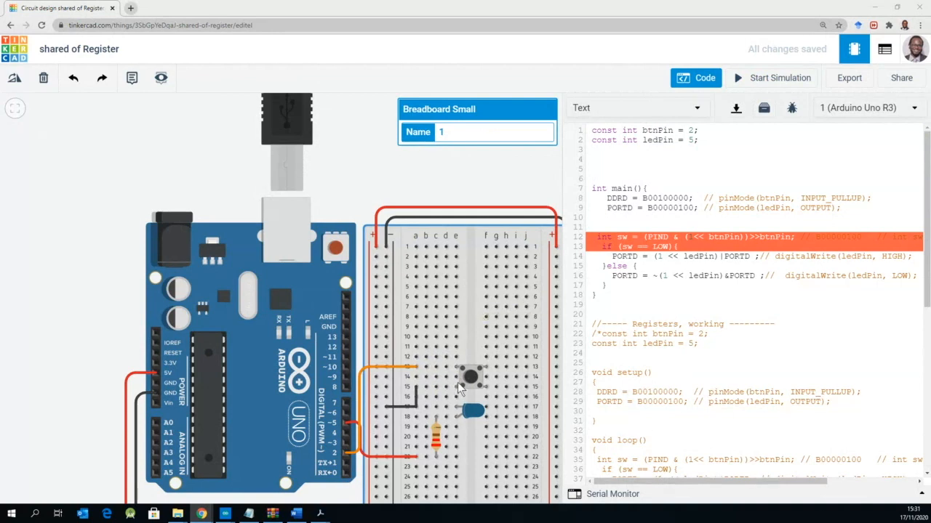
mouse_move(478, 383)
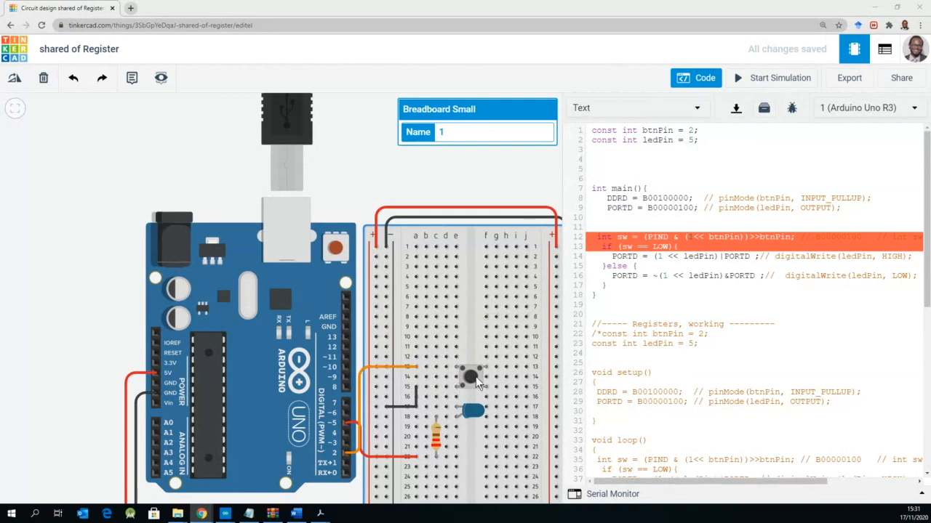
click(695, 78)
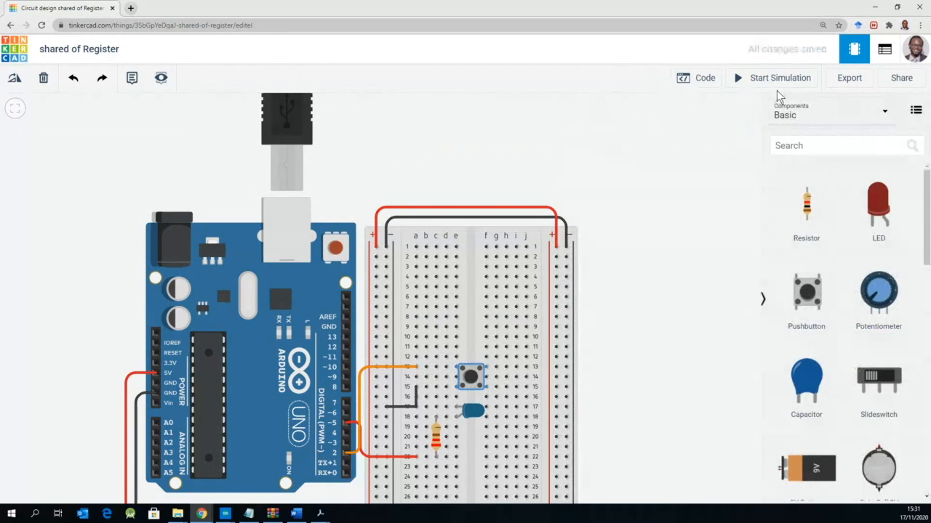
Run and stop another simulation, then delete the blank lines before int main().
click(780, 78)
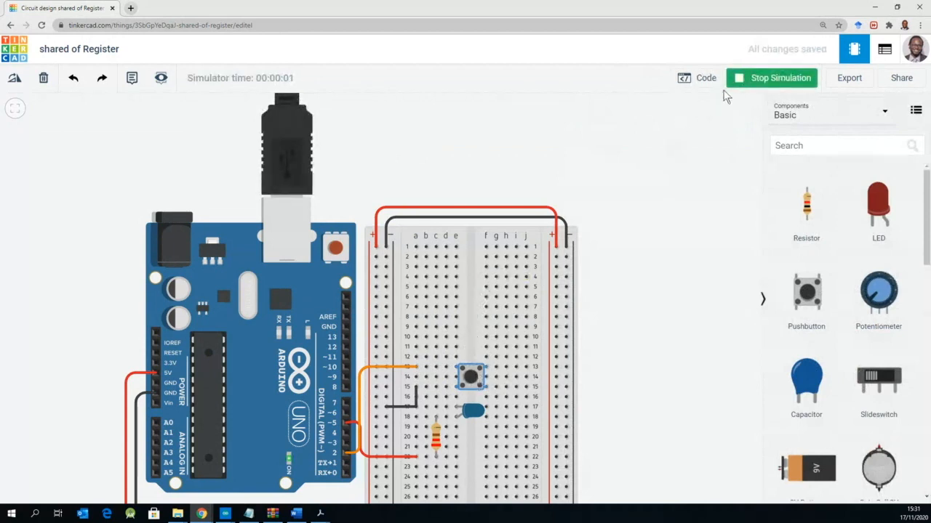
click(704, 78)
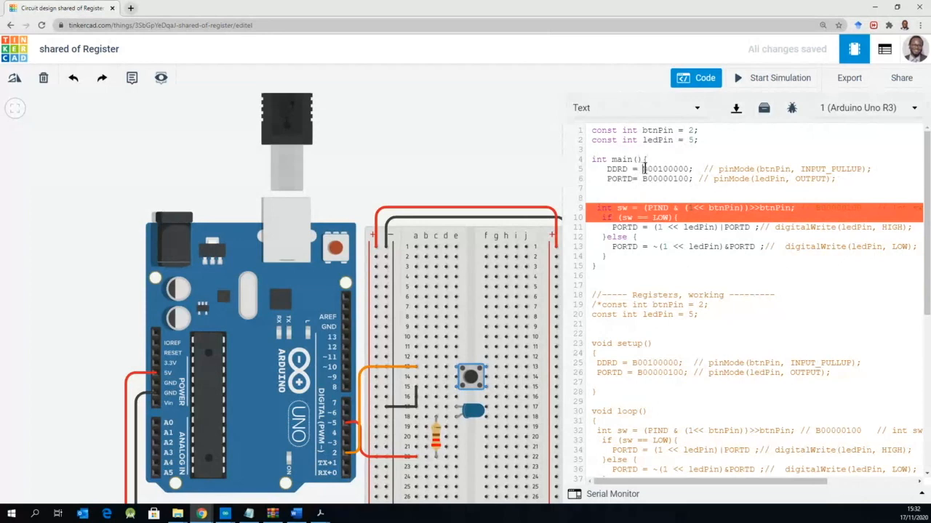
double_click(663, 169)
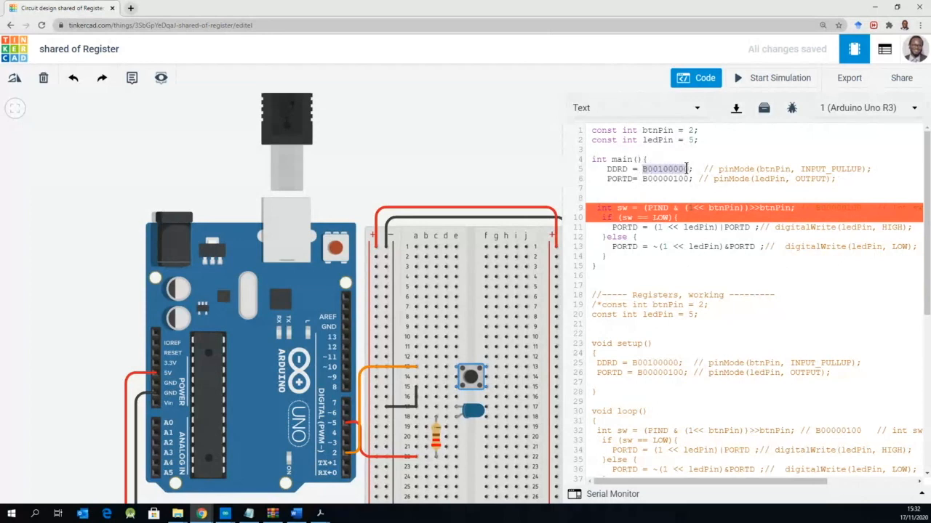
click(689, 169)
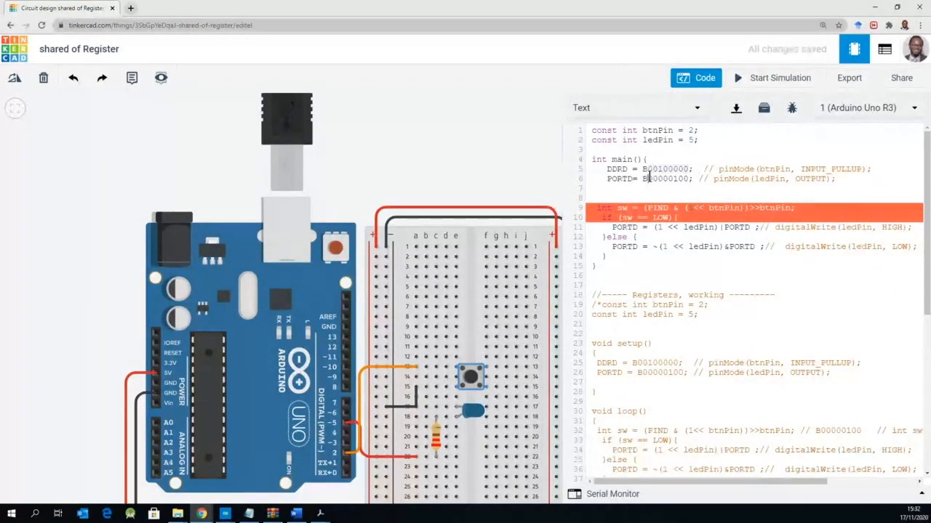
double_click(666, 178)
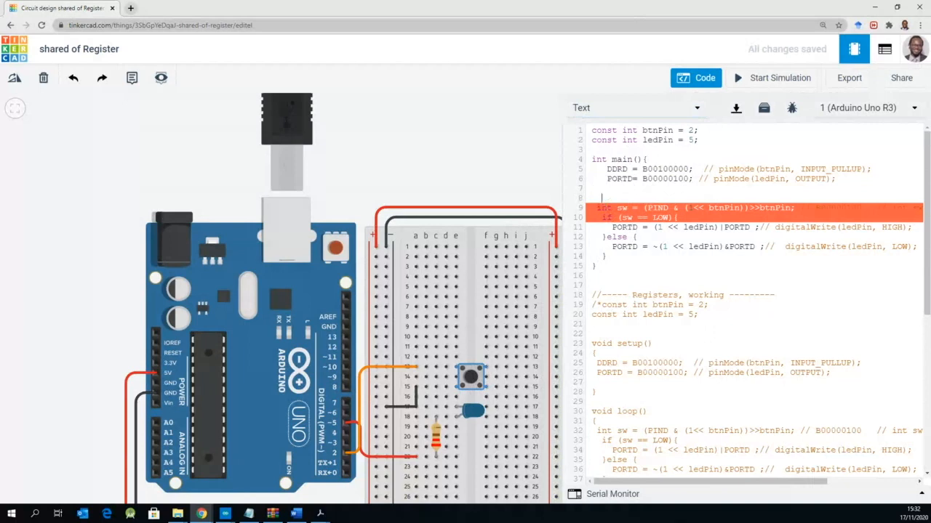
Add while(1){ on line 8 and a closing brace after the if/else block.
text(wh)
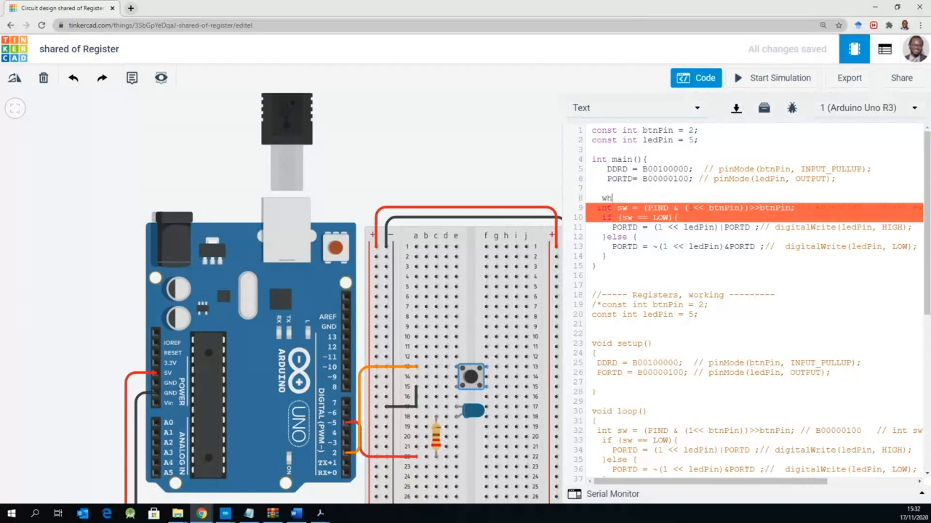
text(ile)
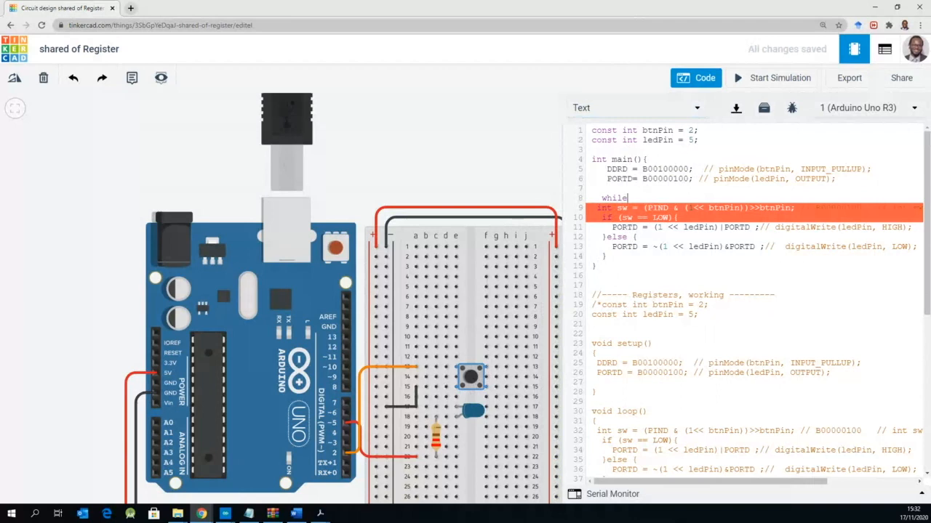
text(())
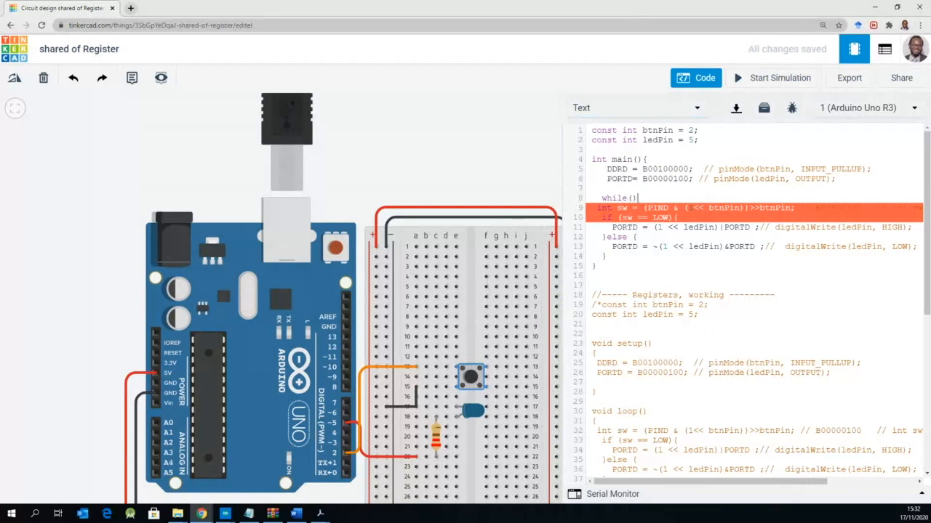
text(1)
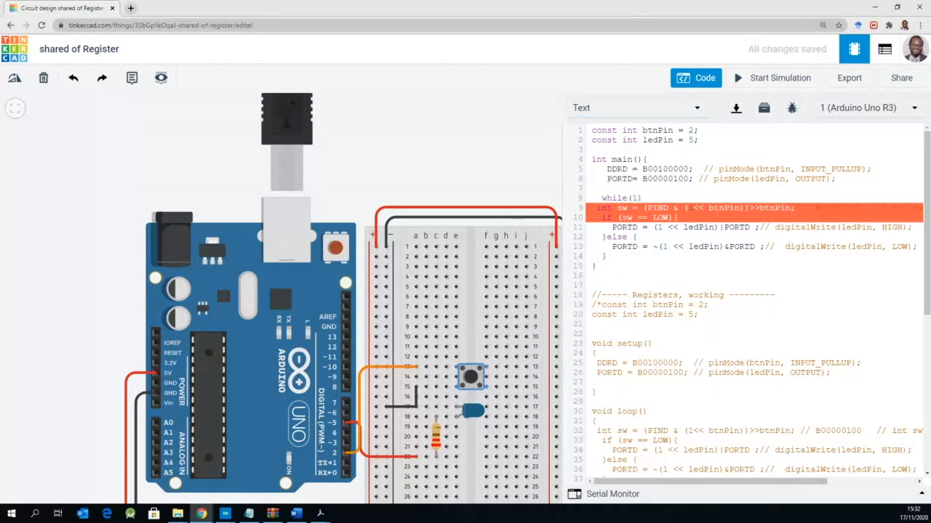
click(646, 198)
text({)
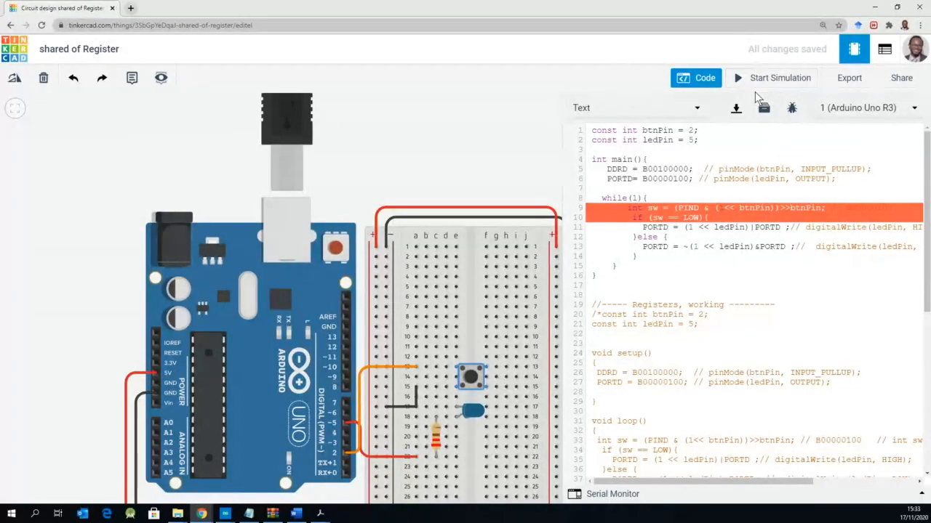
Start and then stop the simulation of the while(1) version of the circuit code.
click(780, 78)
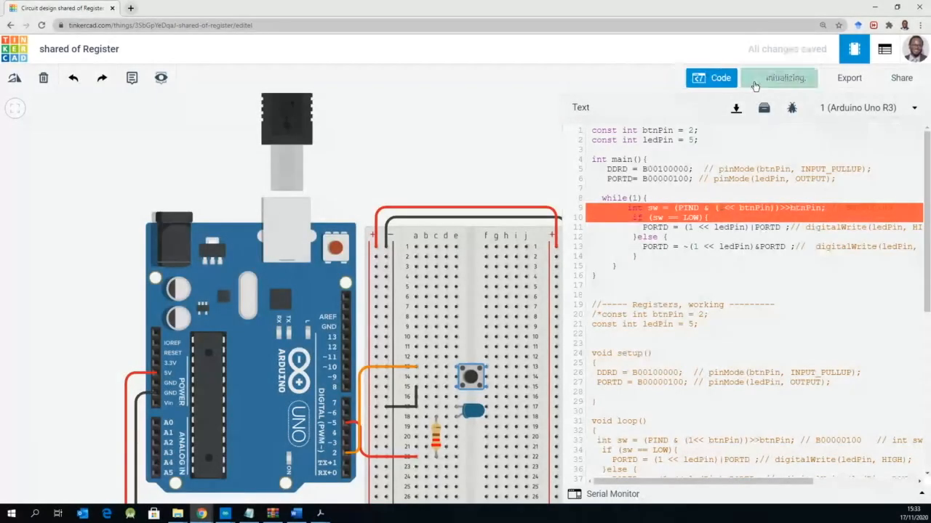
click(778, 77)
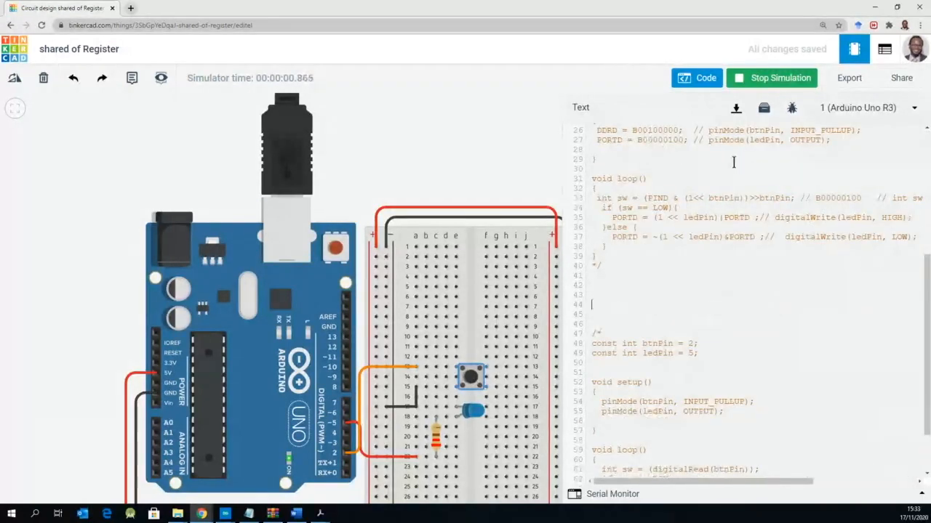
click(770, 77)
text(//-----------)
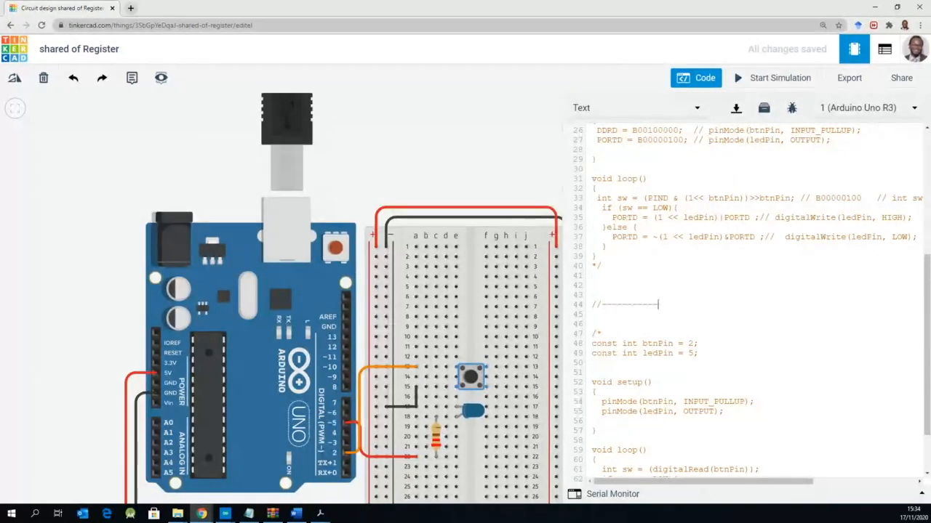
Add the section comment '//----------- Without Register Manipulatio' on the separator line.
text(Without Register Manur)
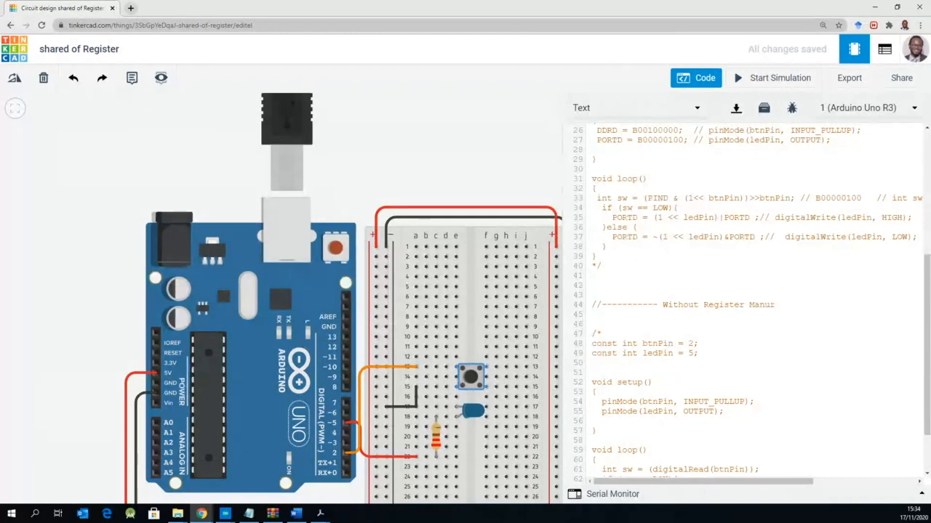
text(ipulatio)
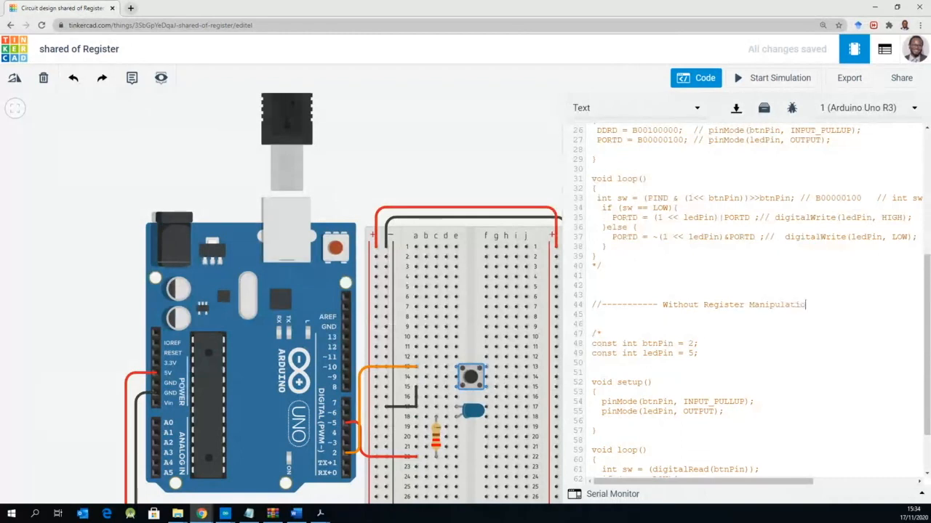
text(----------)
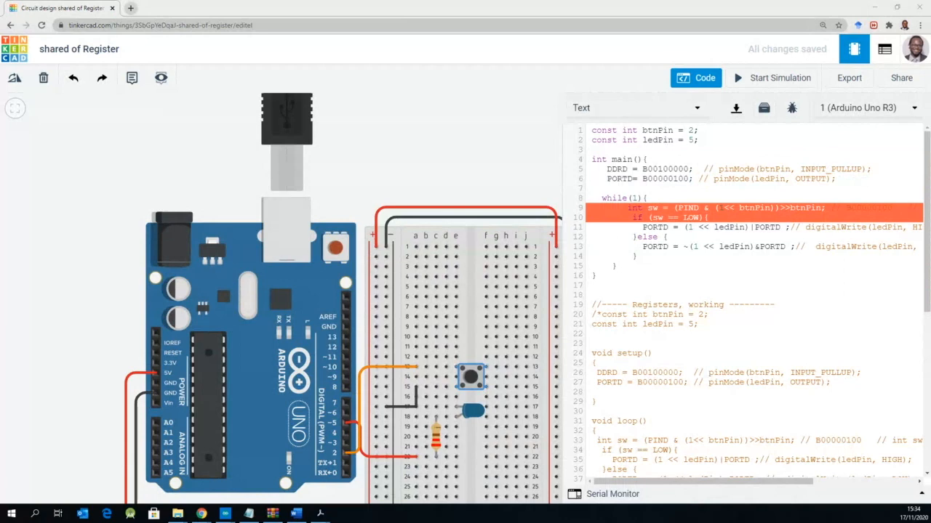
click(811, 404)
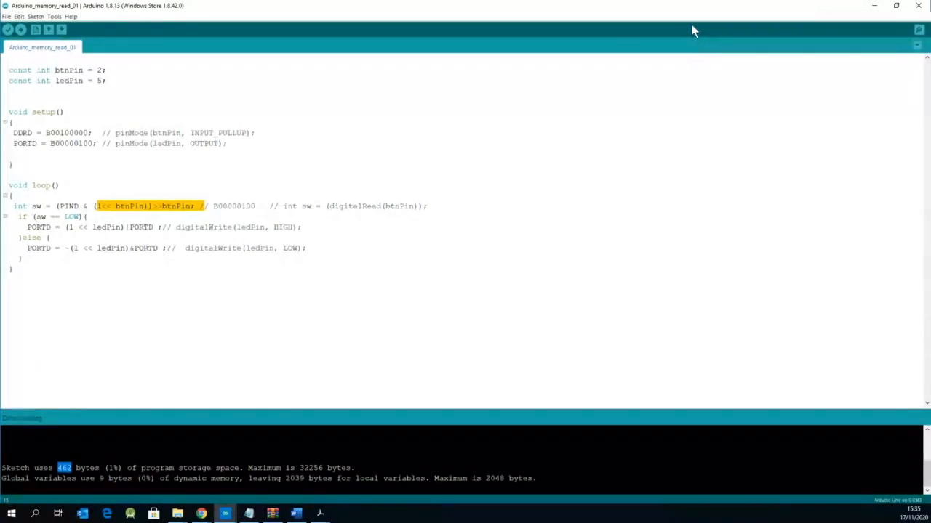
mouse_move(688, 13)
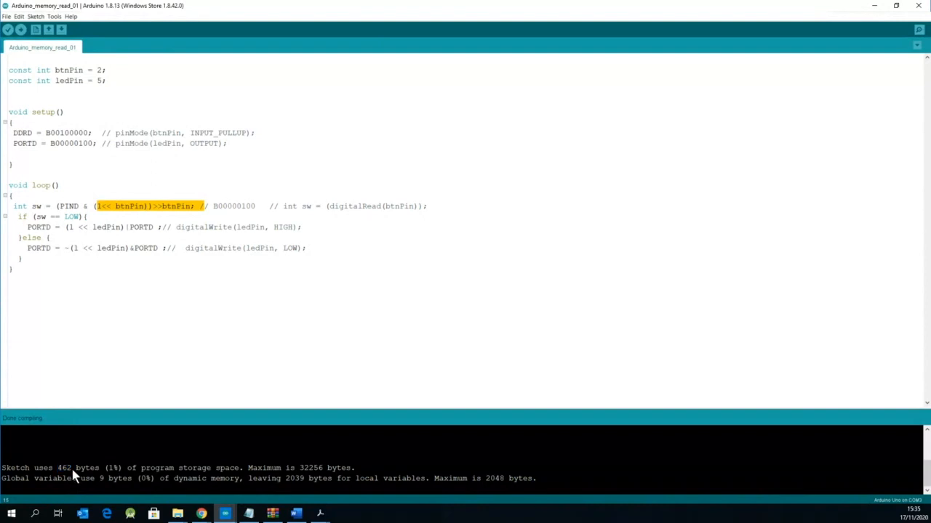
Highlight the 462-byte program size reported for the setup/loop sketch.
double_click(64, 468)
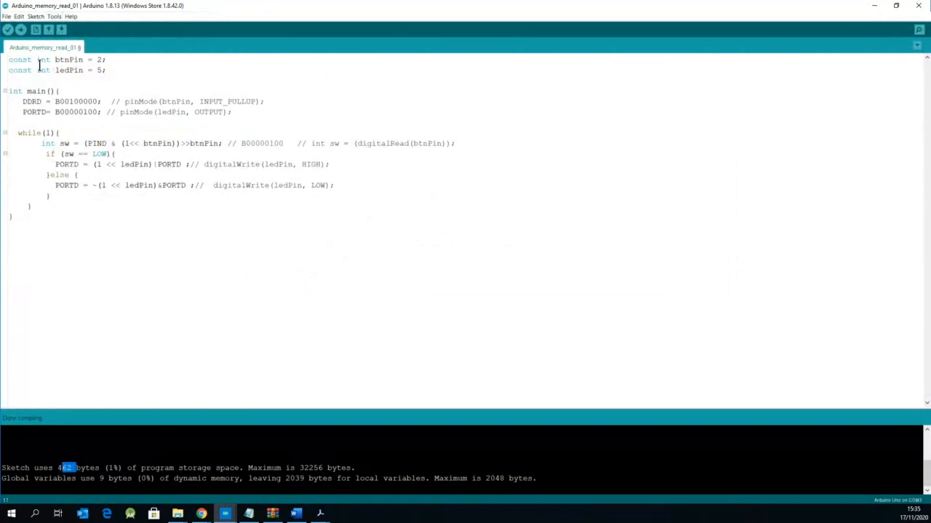
Compile the int main() sketch and highlight its 152-byte program size.
click(20, 29)
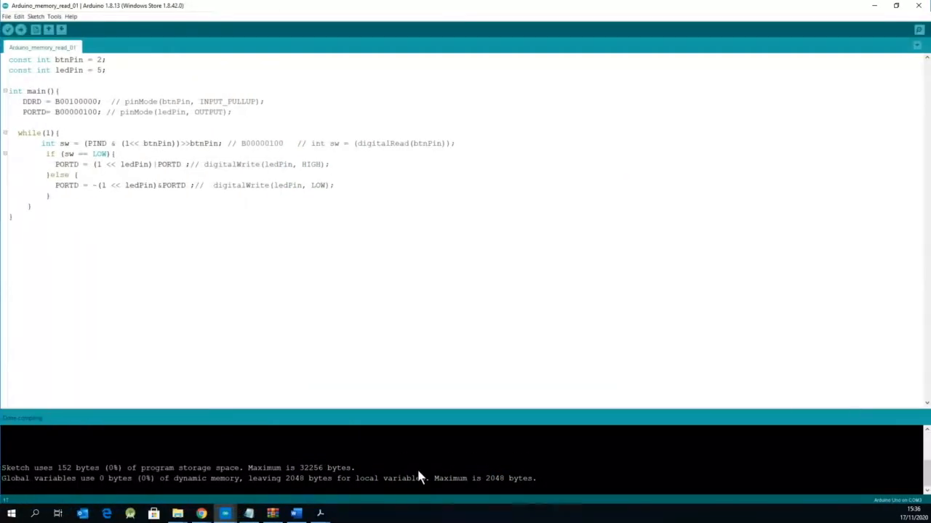
double_click(65, 467)
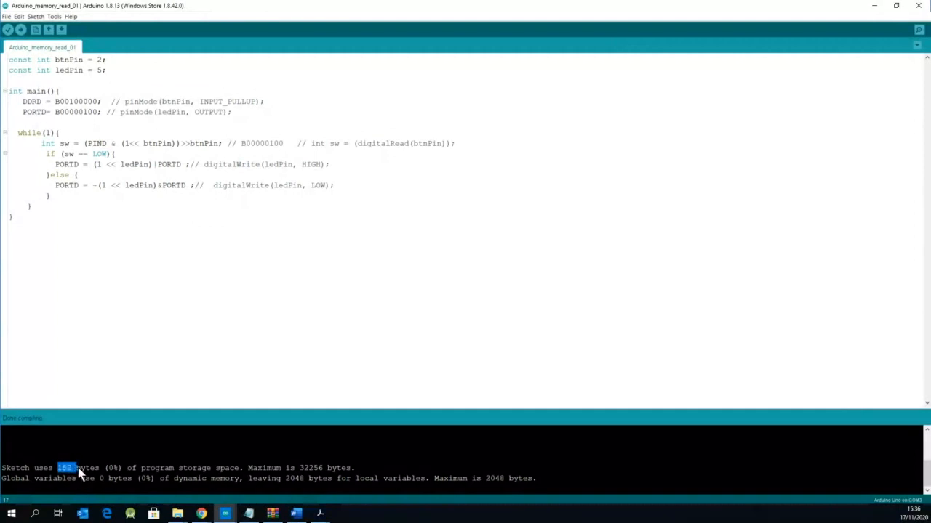
drag(69, 467, 102, 468)
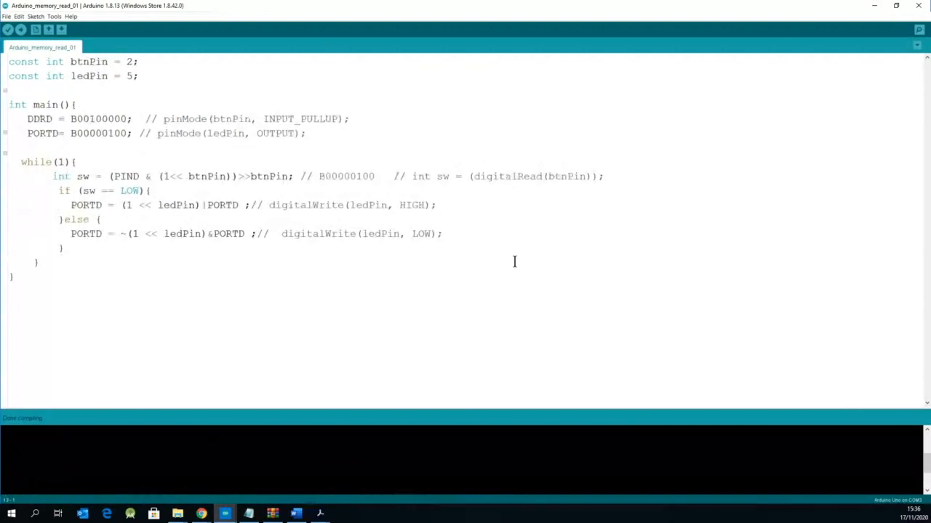
double_click(45, 105)
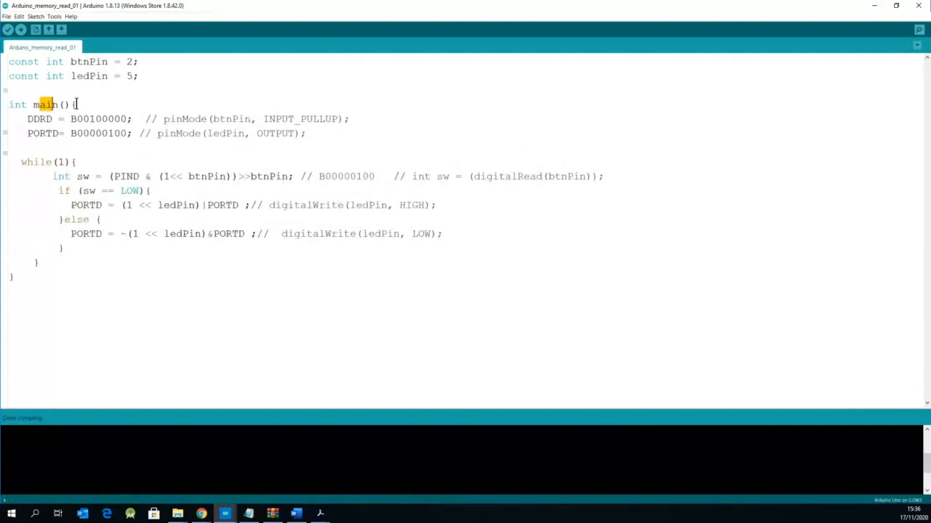
click(13, 276)
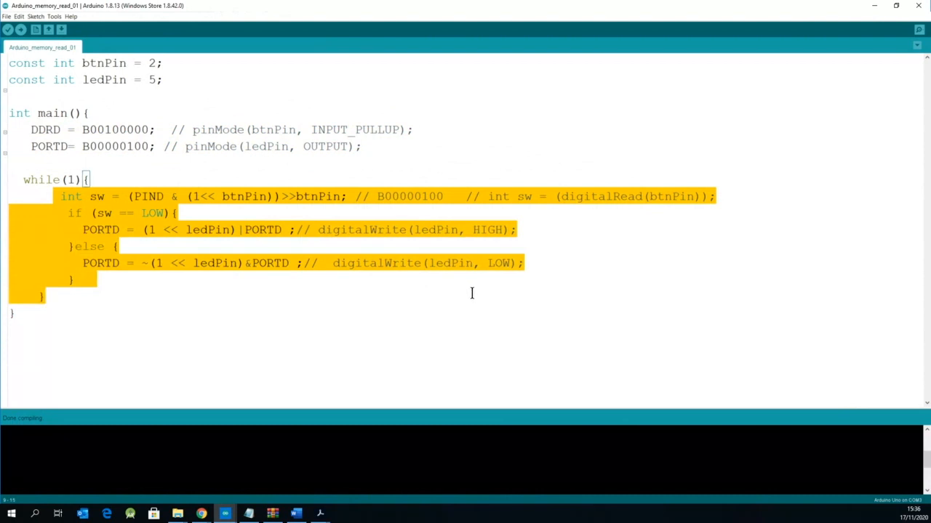
mouse_move(473, 287)
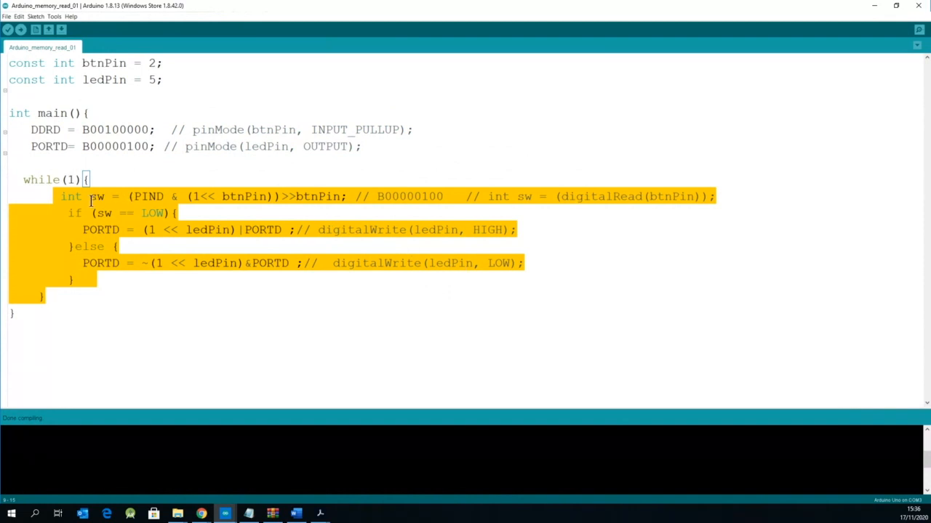
click(47, 179)
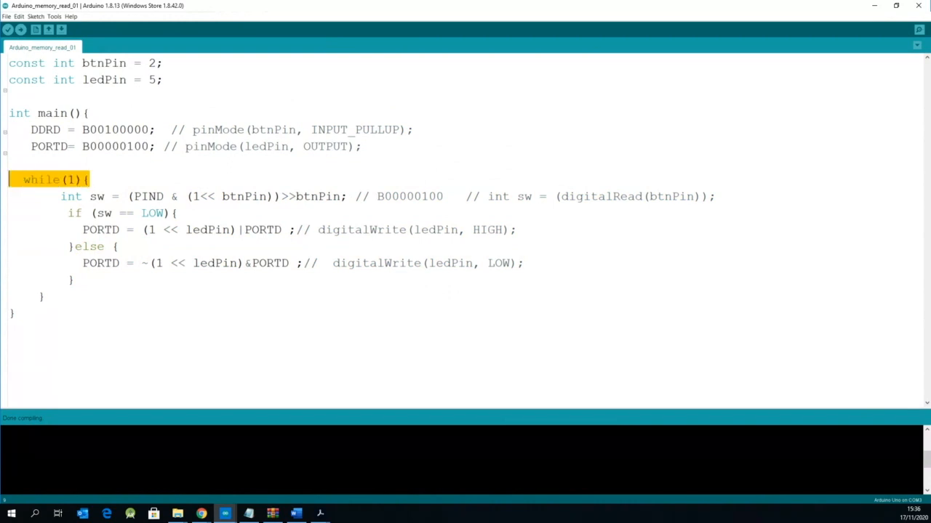
mouse_move(728, 227)
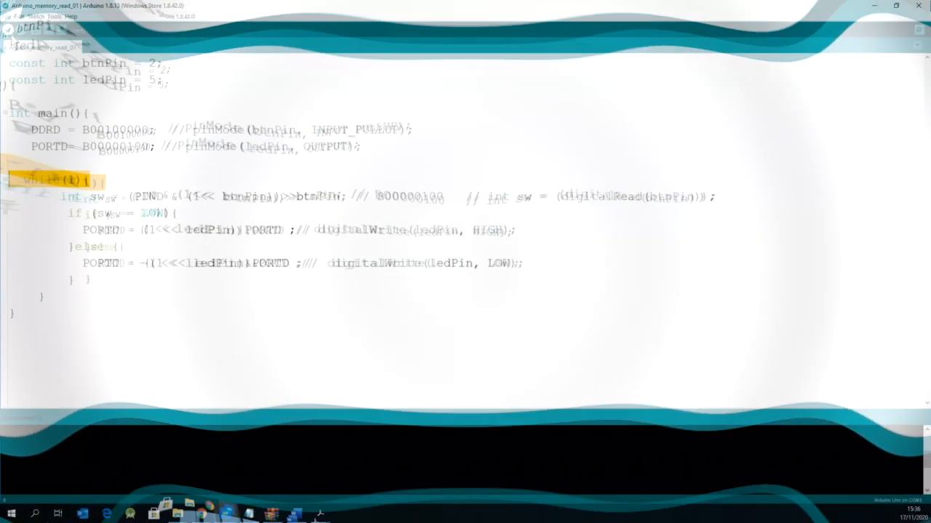
Recompile the int main() sketch and highlight the 152 bytes figure in the output.
click(8, 29)
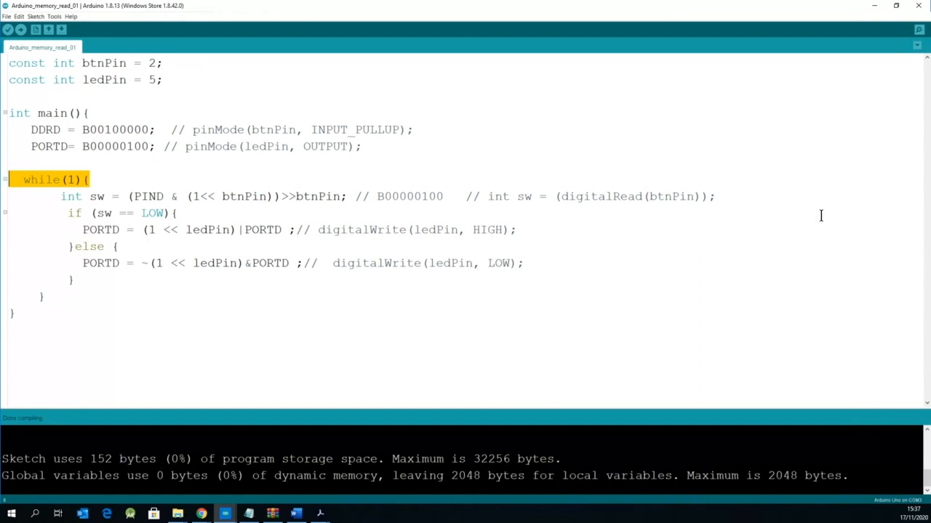
mouse_move(415, 306)
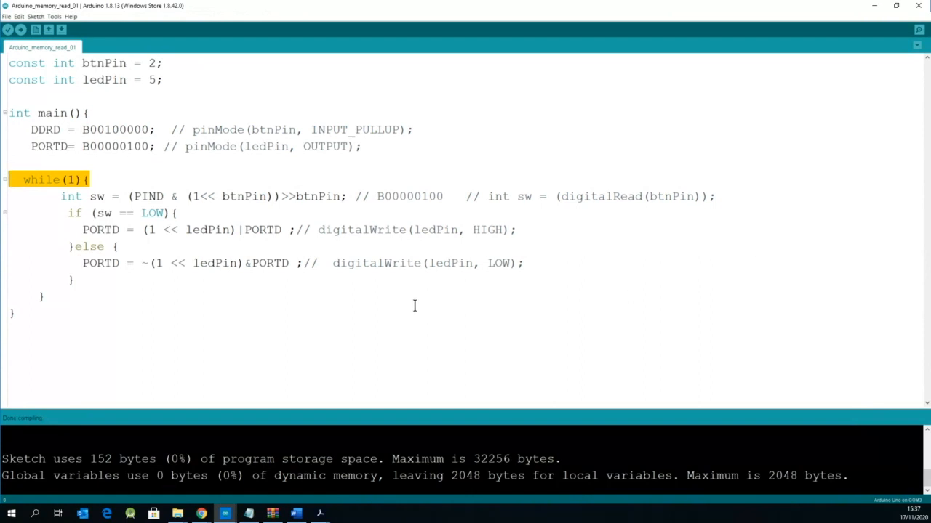
double_click(100, 458)
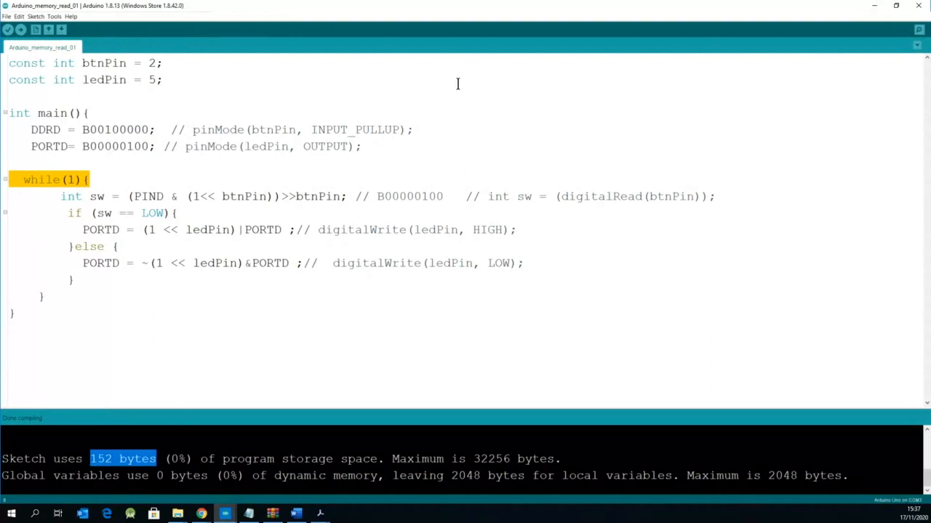
mouse_move(478, 16)
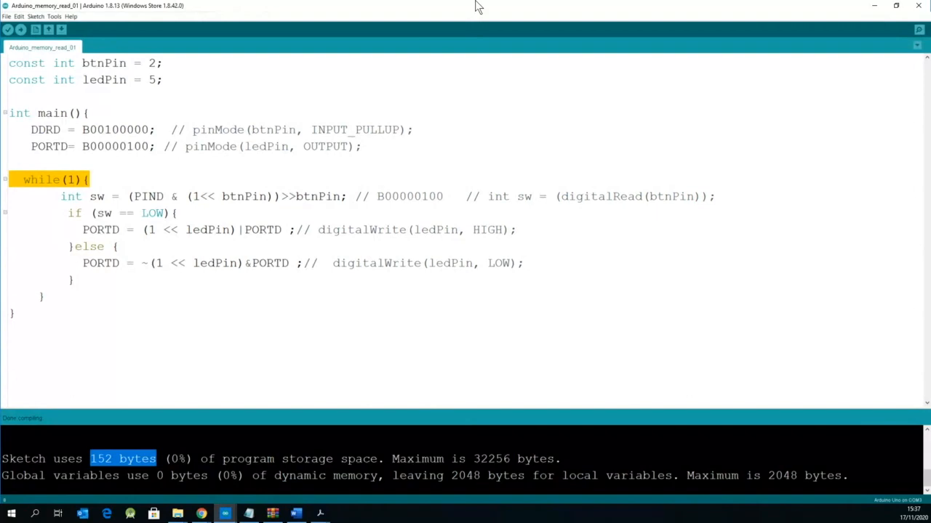
mouse_move(166, 31)
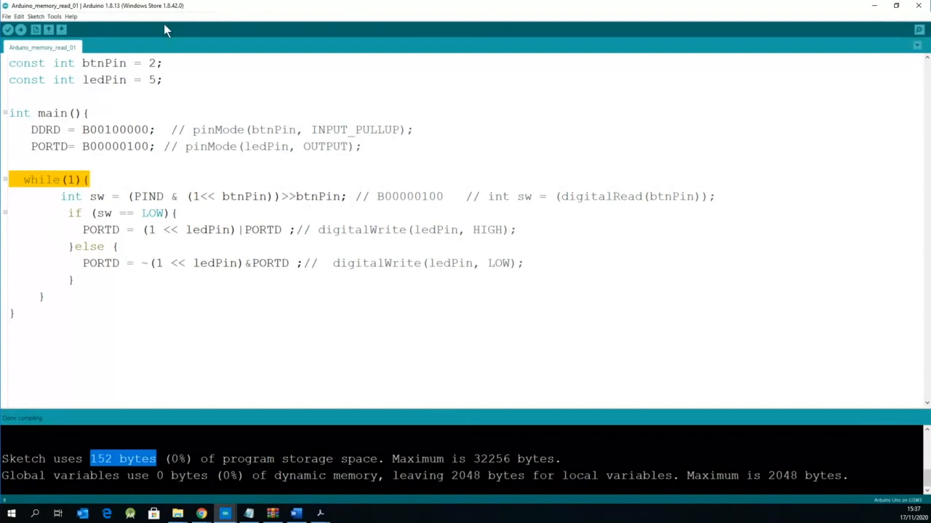